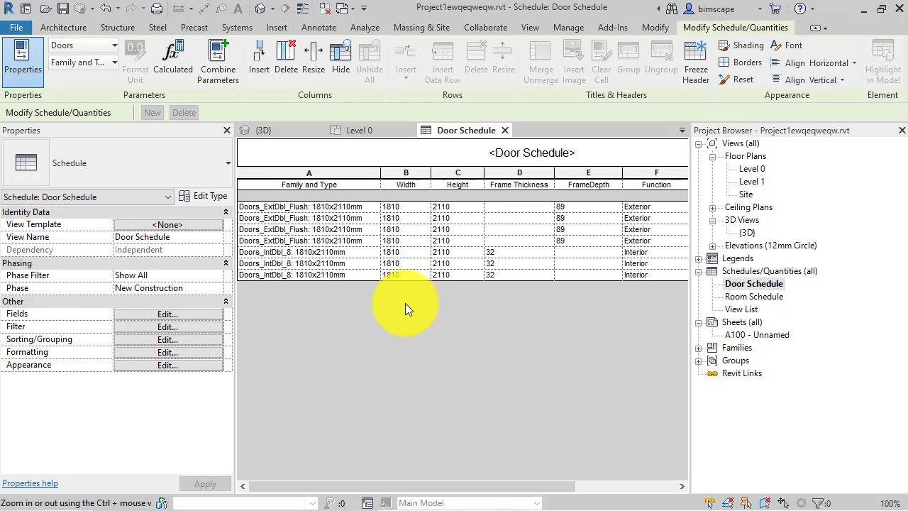
mouse_move(366, 290)
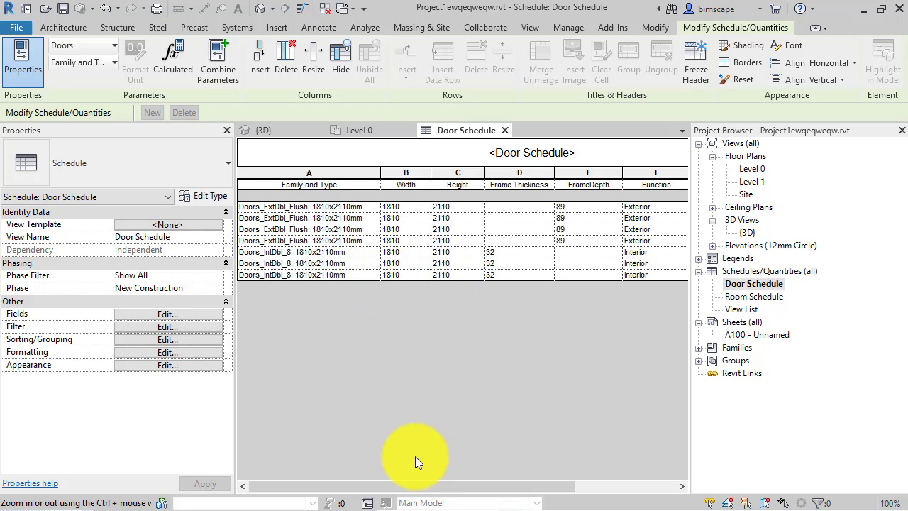
mouse_move(354, 315)
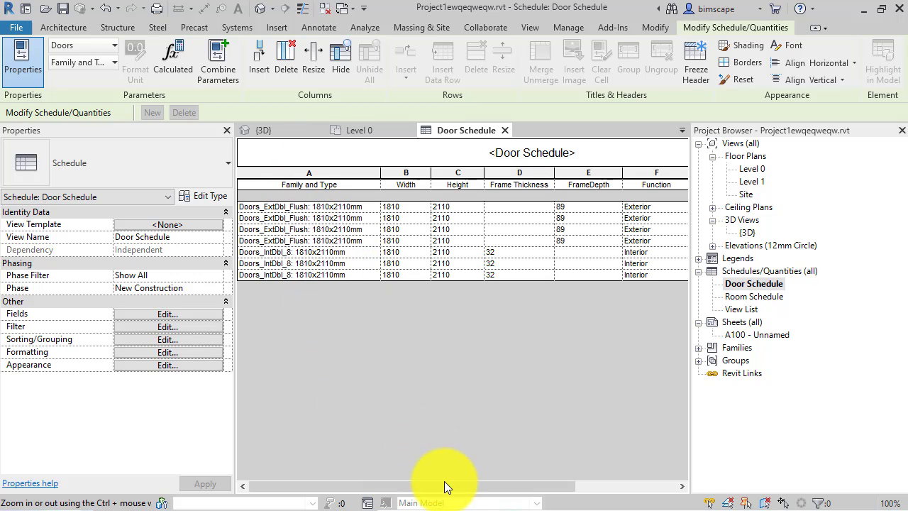
Step: Enable Stripe Rows in the Door Schedule appearance settings with First Row Stripe Color
drag(446, 485, 499, 485)
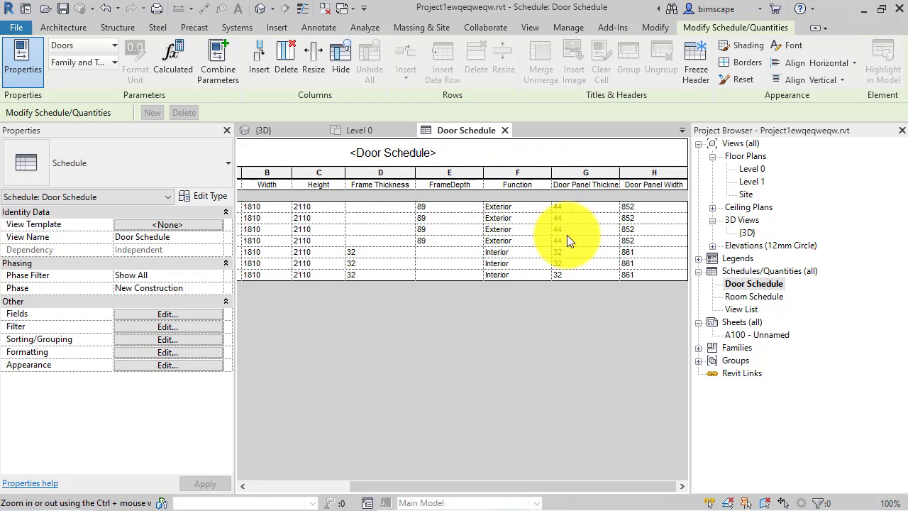
mouse_move(408, 234)
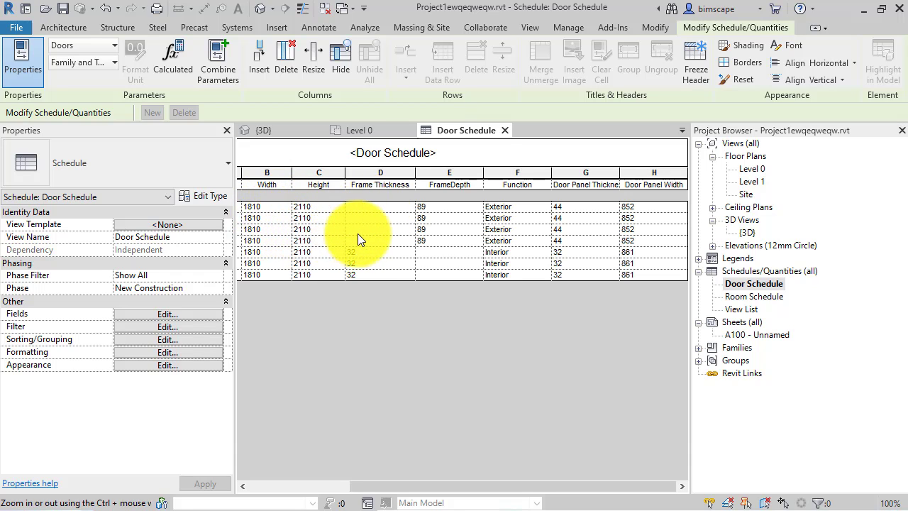
mouse_move(338, 224)
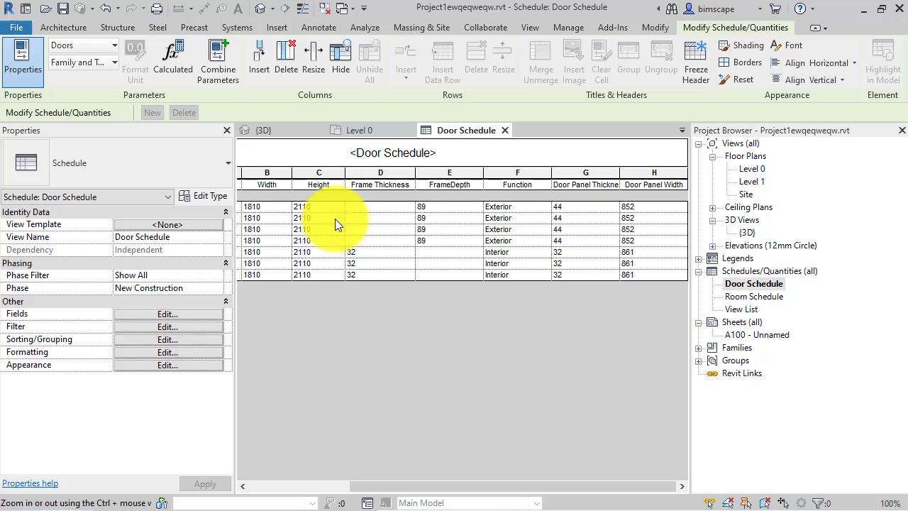
mouse_move(380, 244)
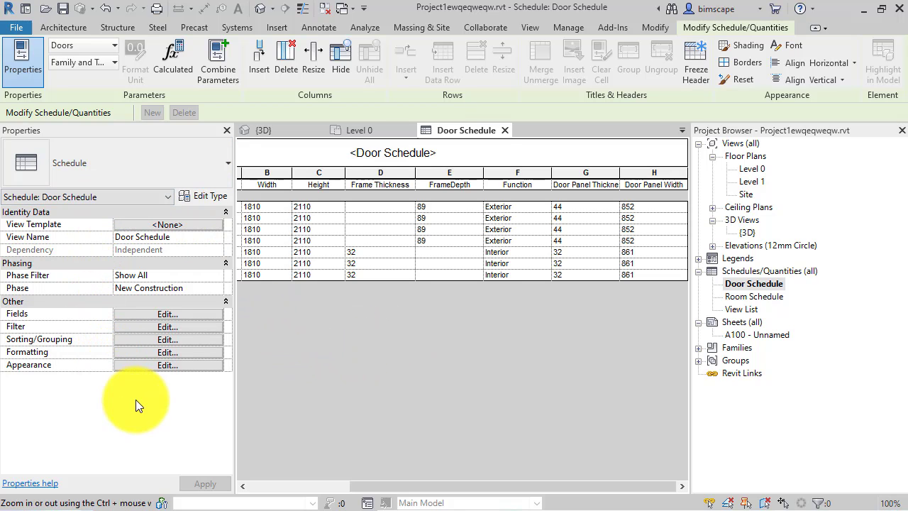
mouse_move(98, 297)
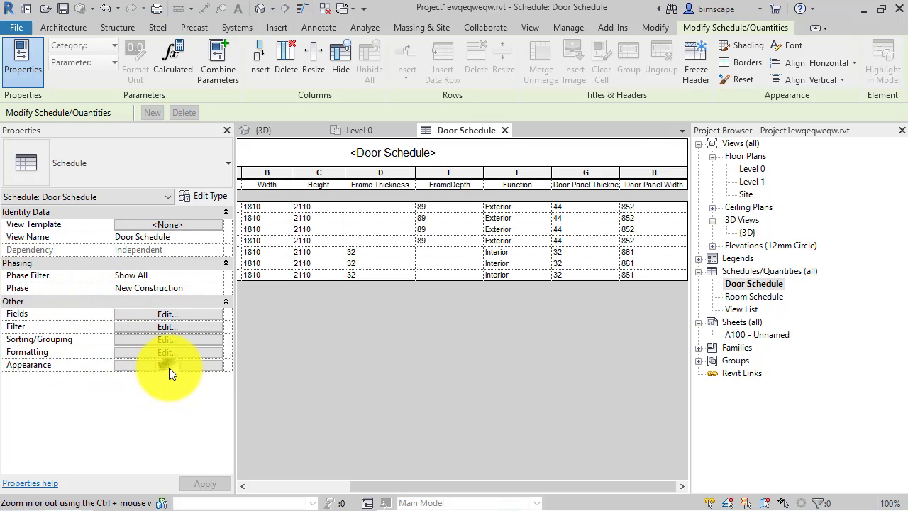
click(168, 364)
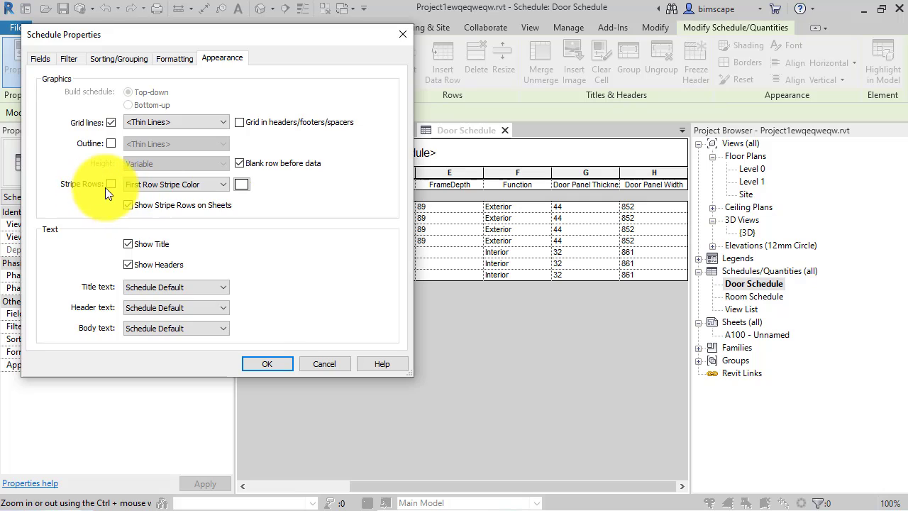
click(111, 183)
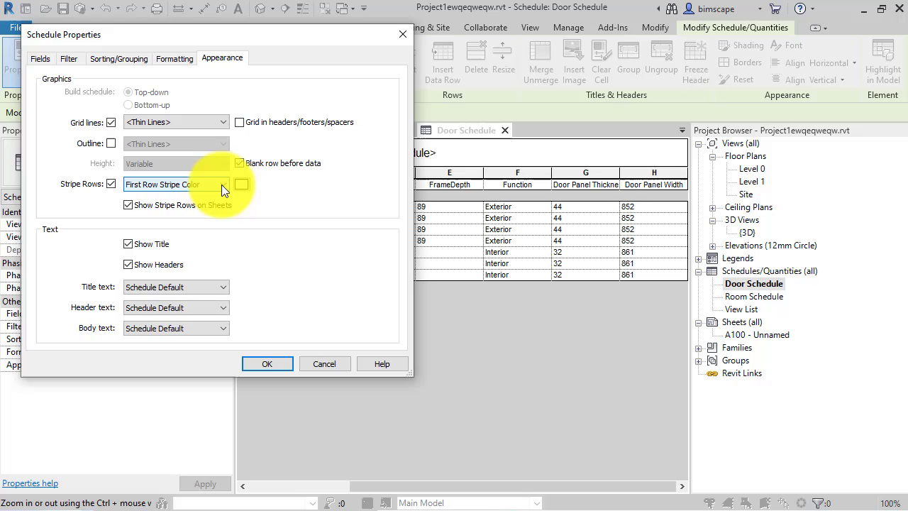
click(223, 184)
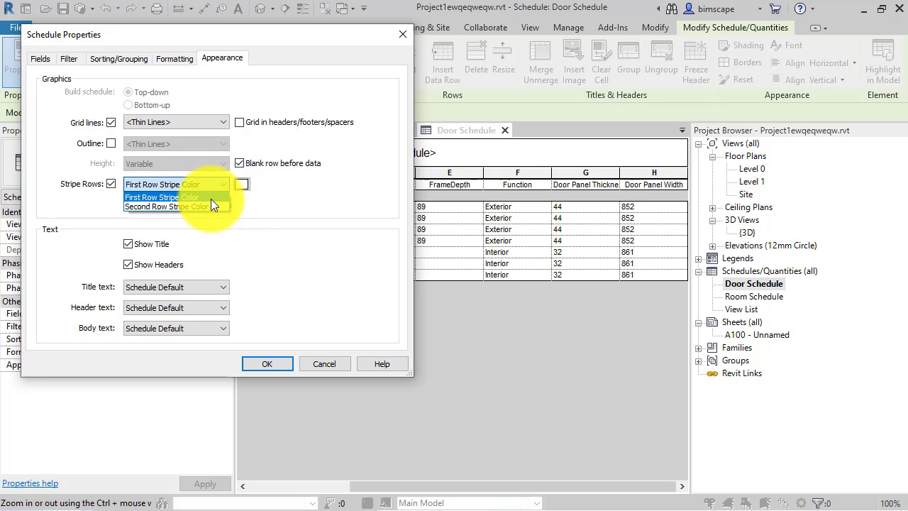
mouse_move(162, 197)
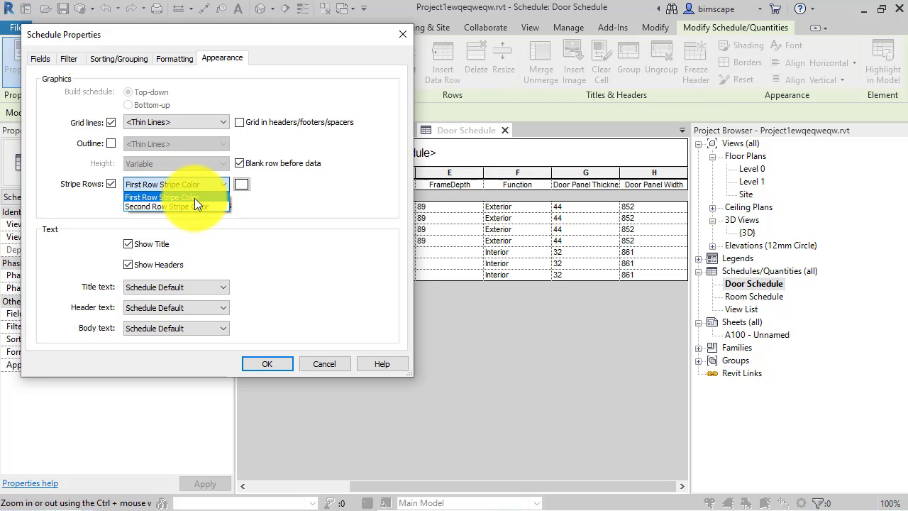
click(170, 184)
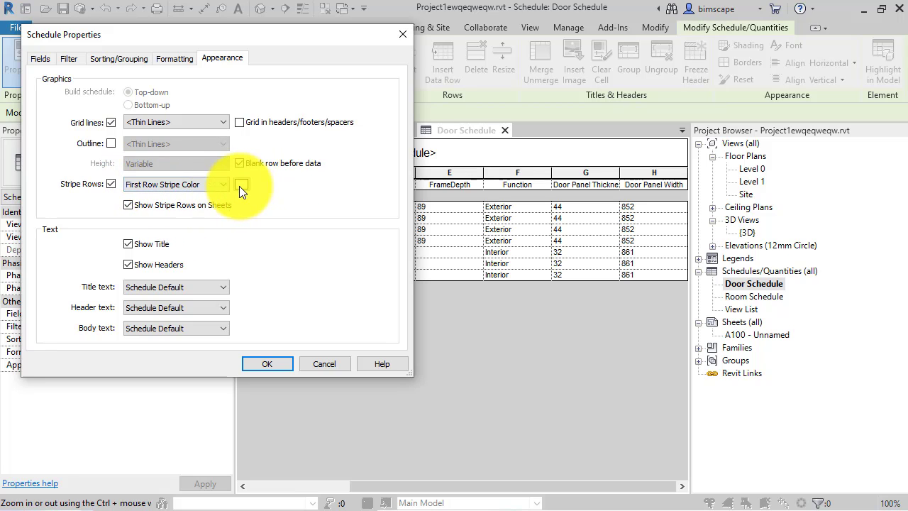
Step: Set the stripe colour to light yellow, RGB 255-255-170, in the Color dialog
click(221, 185)
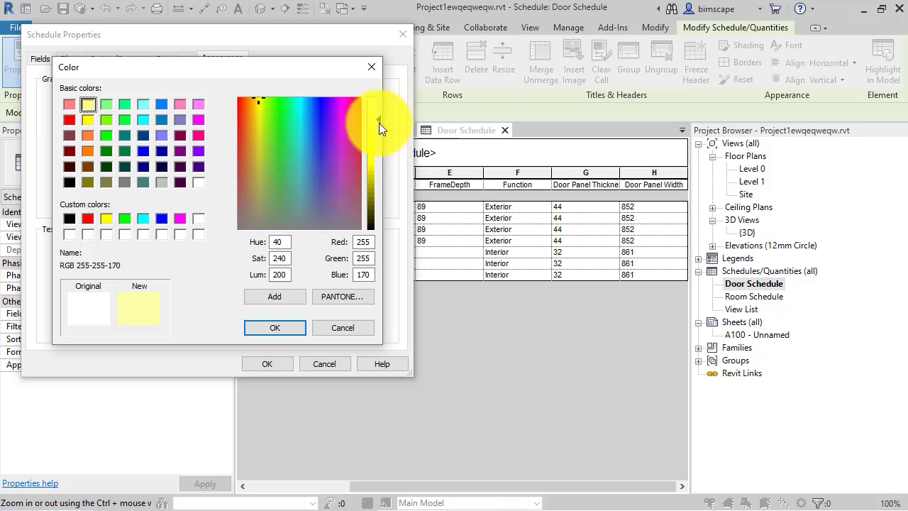
mouse_move(241, 185)
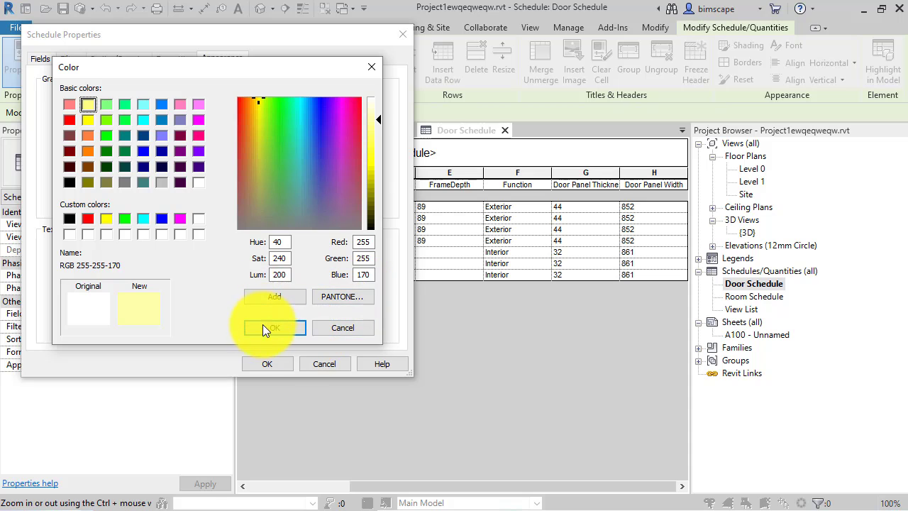
click(275, 326)
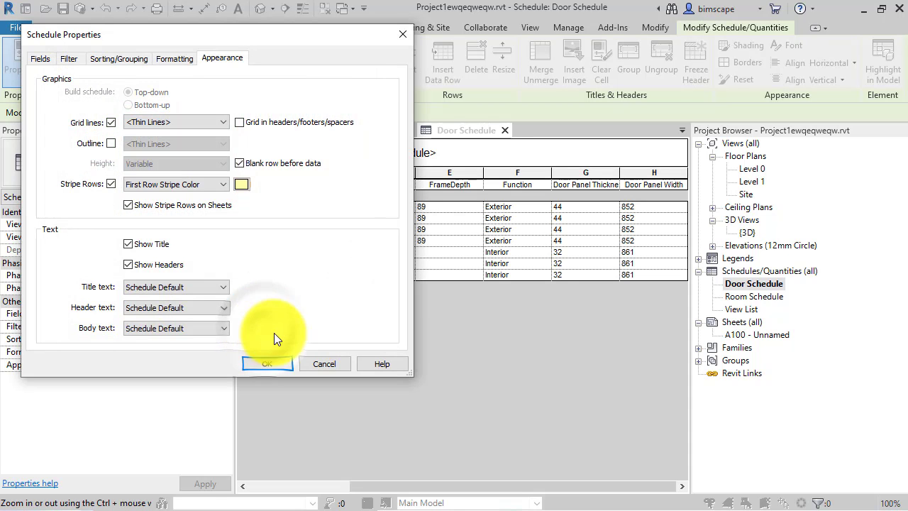
Step: Confirm Schedule Properties so alternating rows display striped light yellow
click(266, 363)
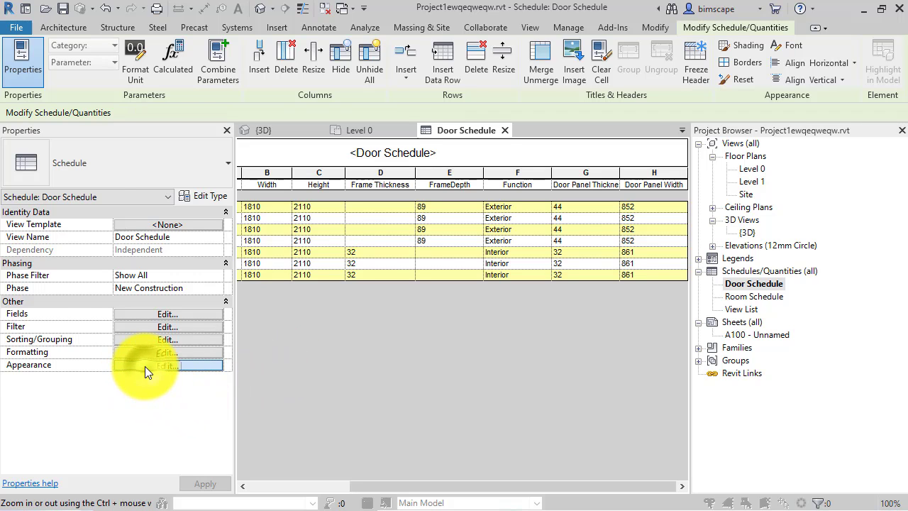
Step: Reopen the Door Schedule appearance settings to review the yellow first-row striping
click(168, 363)
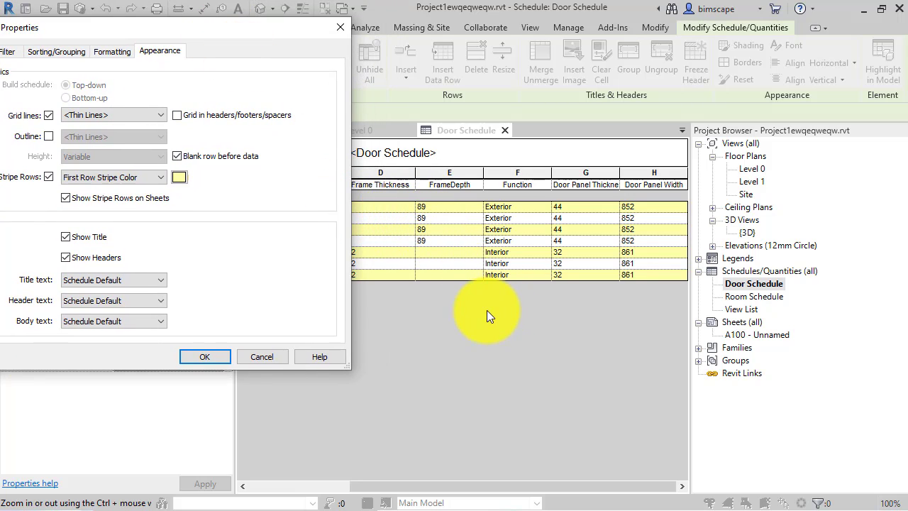
mouse_move(616, 284)
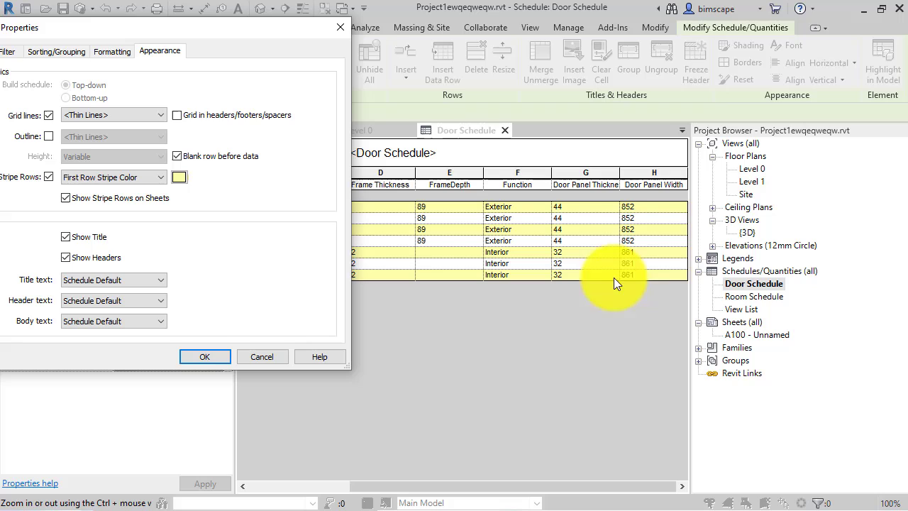